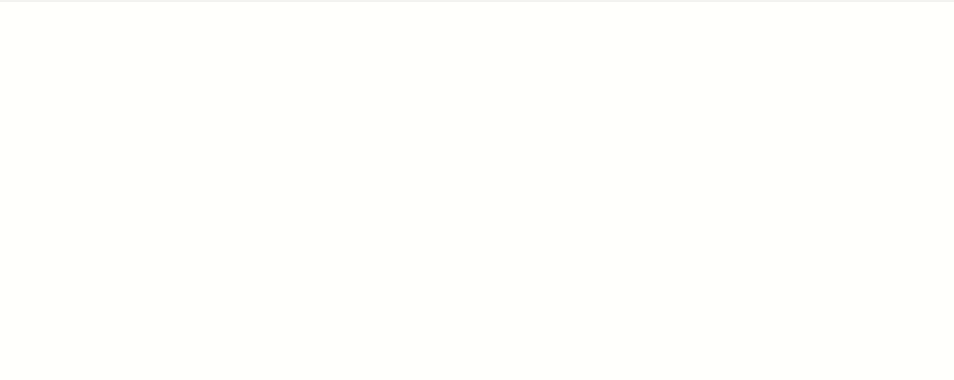
Handwrite the formula ClO with a superscript minus sign at the top left.
type("CID")
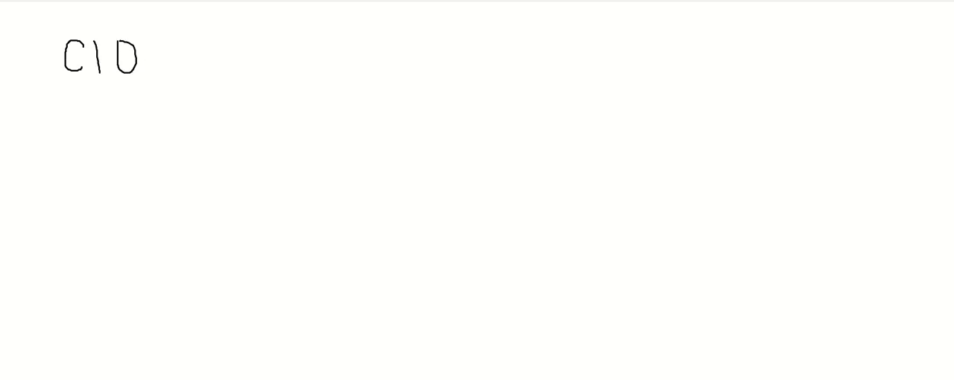
left_click_drag(146, 42, 164, 41)
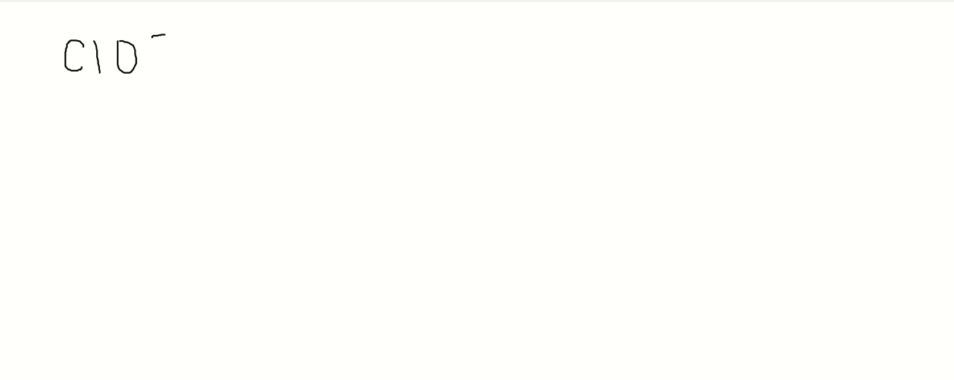
Draw arrows from Cl and O and write the count 7 + 6 + 1 = 14 beneath them.
left_click_drag(88, 97, 88, 131)
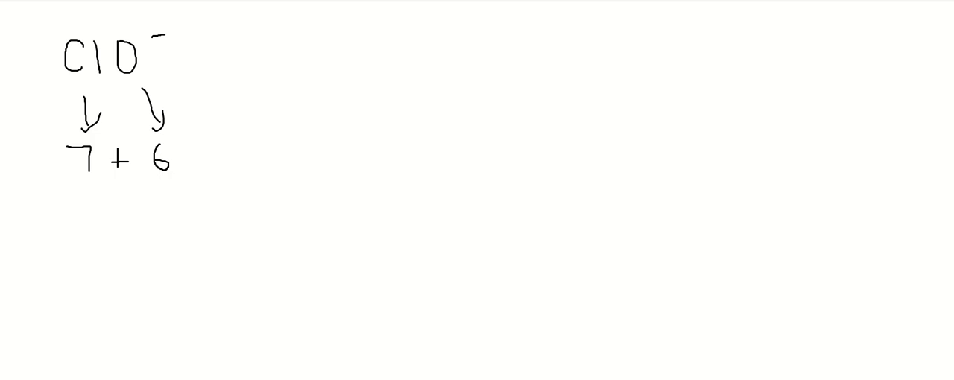
left_click_drag(187, 156, 224, 156)
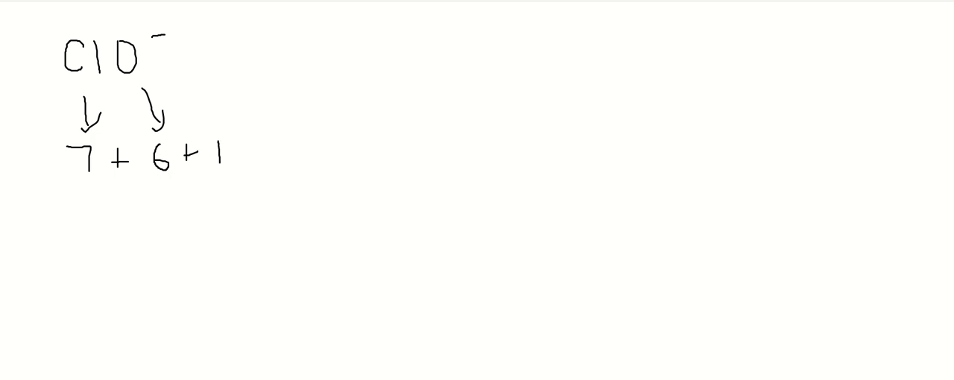
left_click_drag(241, 149, 256, 147)
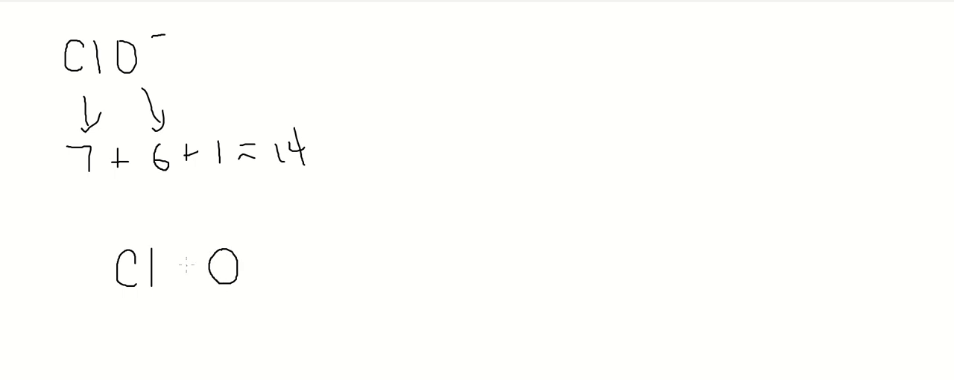
Draw a single Cl–O bond from a shared pair and replace the crossed-out 14 with 12.
left_click_drag(172, 265, 191, 265)
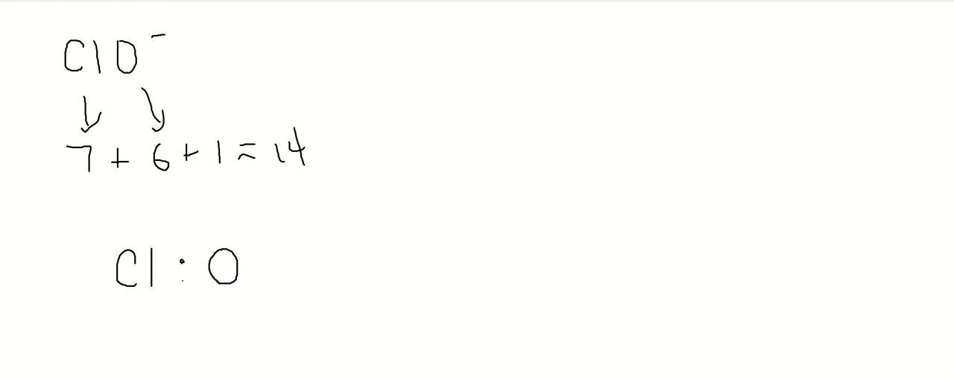
left_click_drag(170, 269, 192, 268)
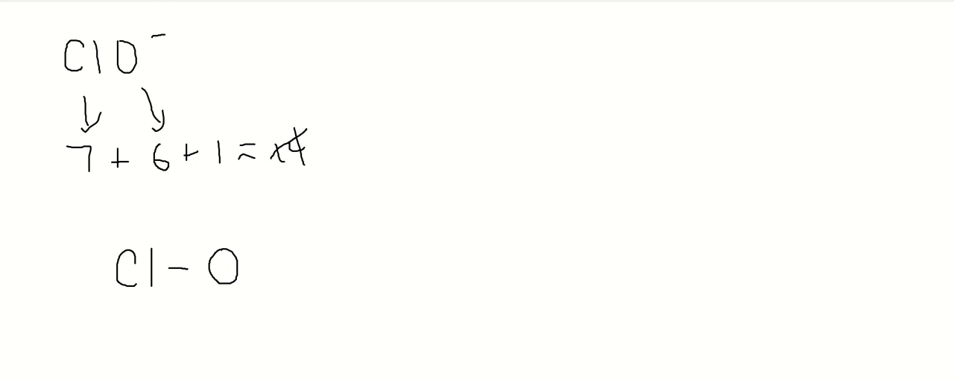
type("12")
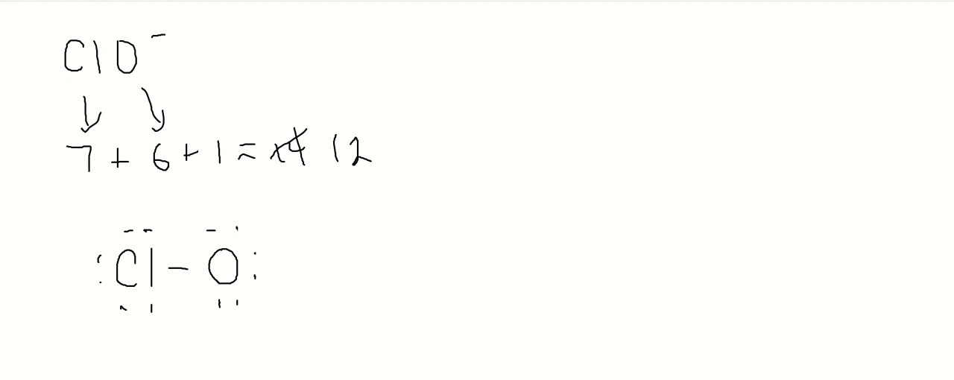
Cross out the remaining 12 and draw square brackets around the Cl–O structure.
left_click_drag(325, 149, 376, 143)
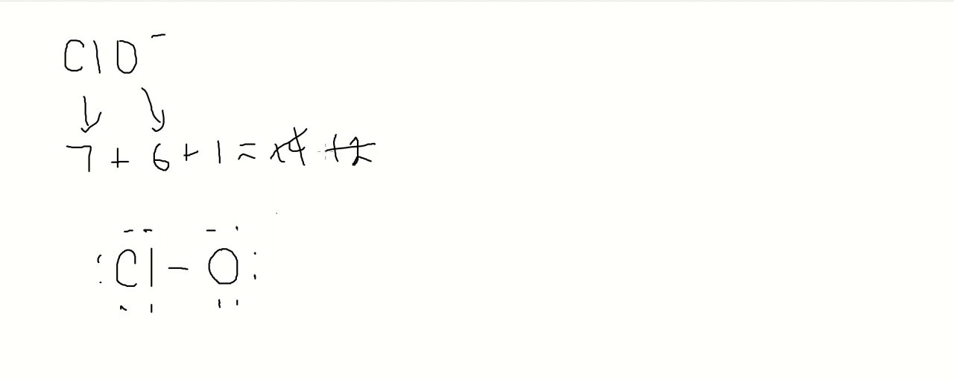
left_click_drag(268, 211, 280, 331)
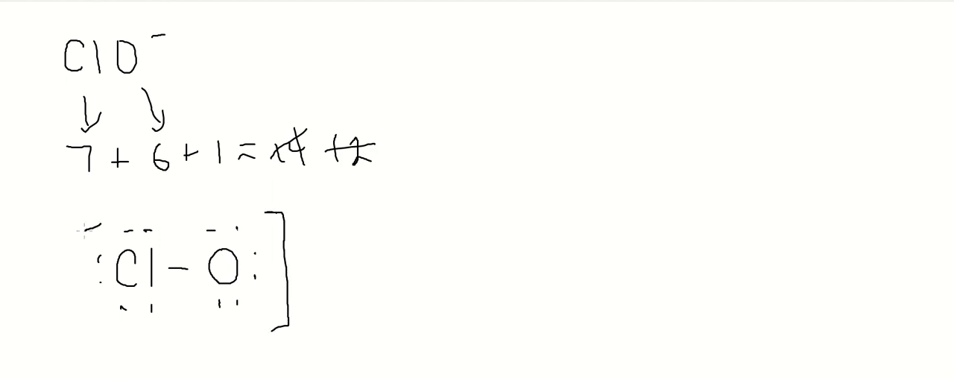